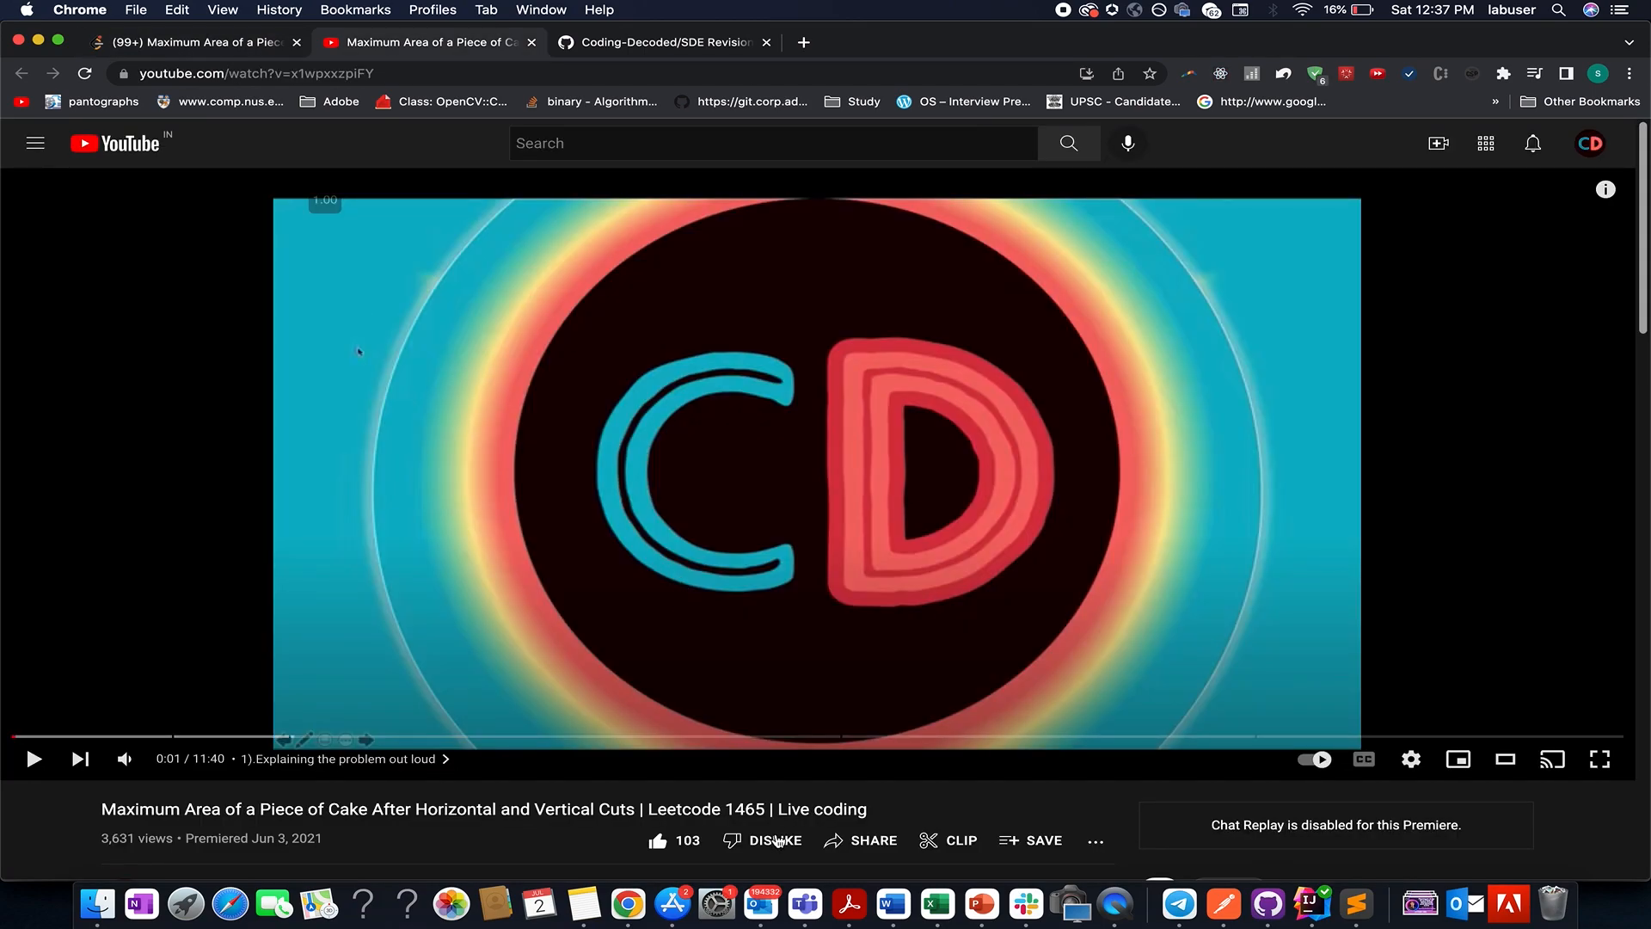
Step: Bring up the Coding-Decoded SDE Revision Sheet README with its topic-wise question sheet links
scroll(down, 3)
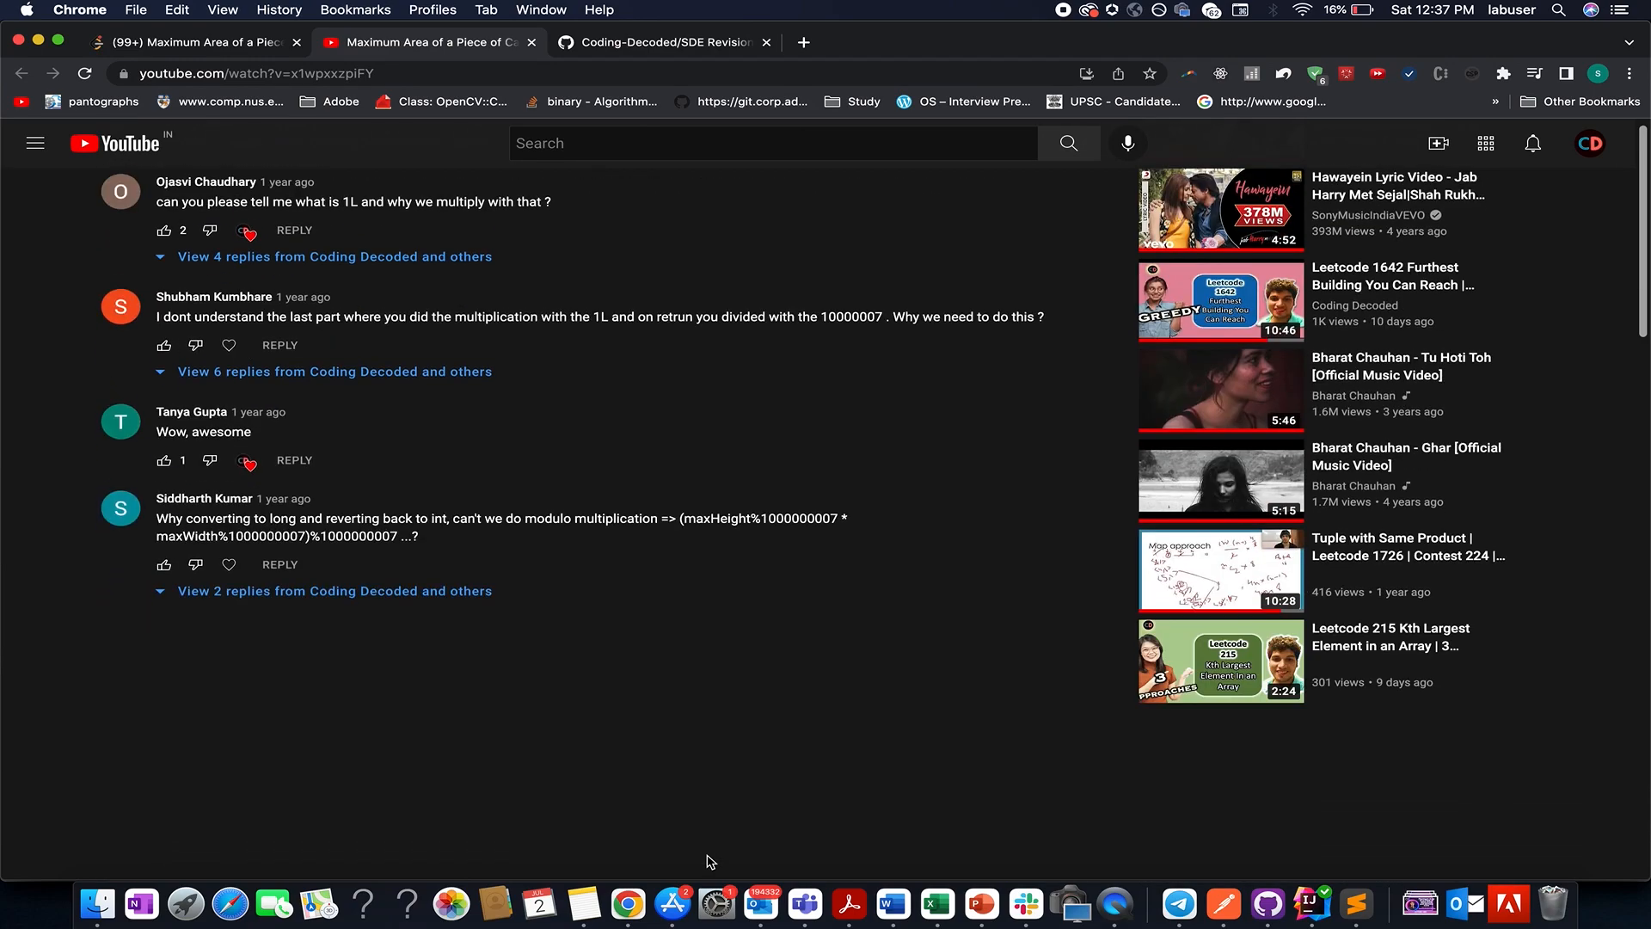
scroll(down, 3)
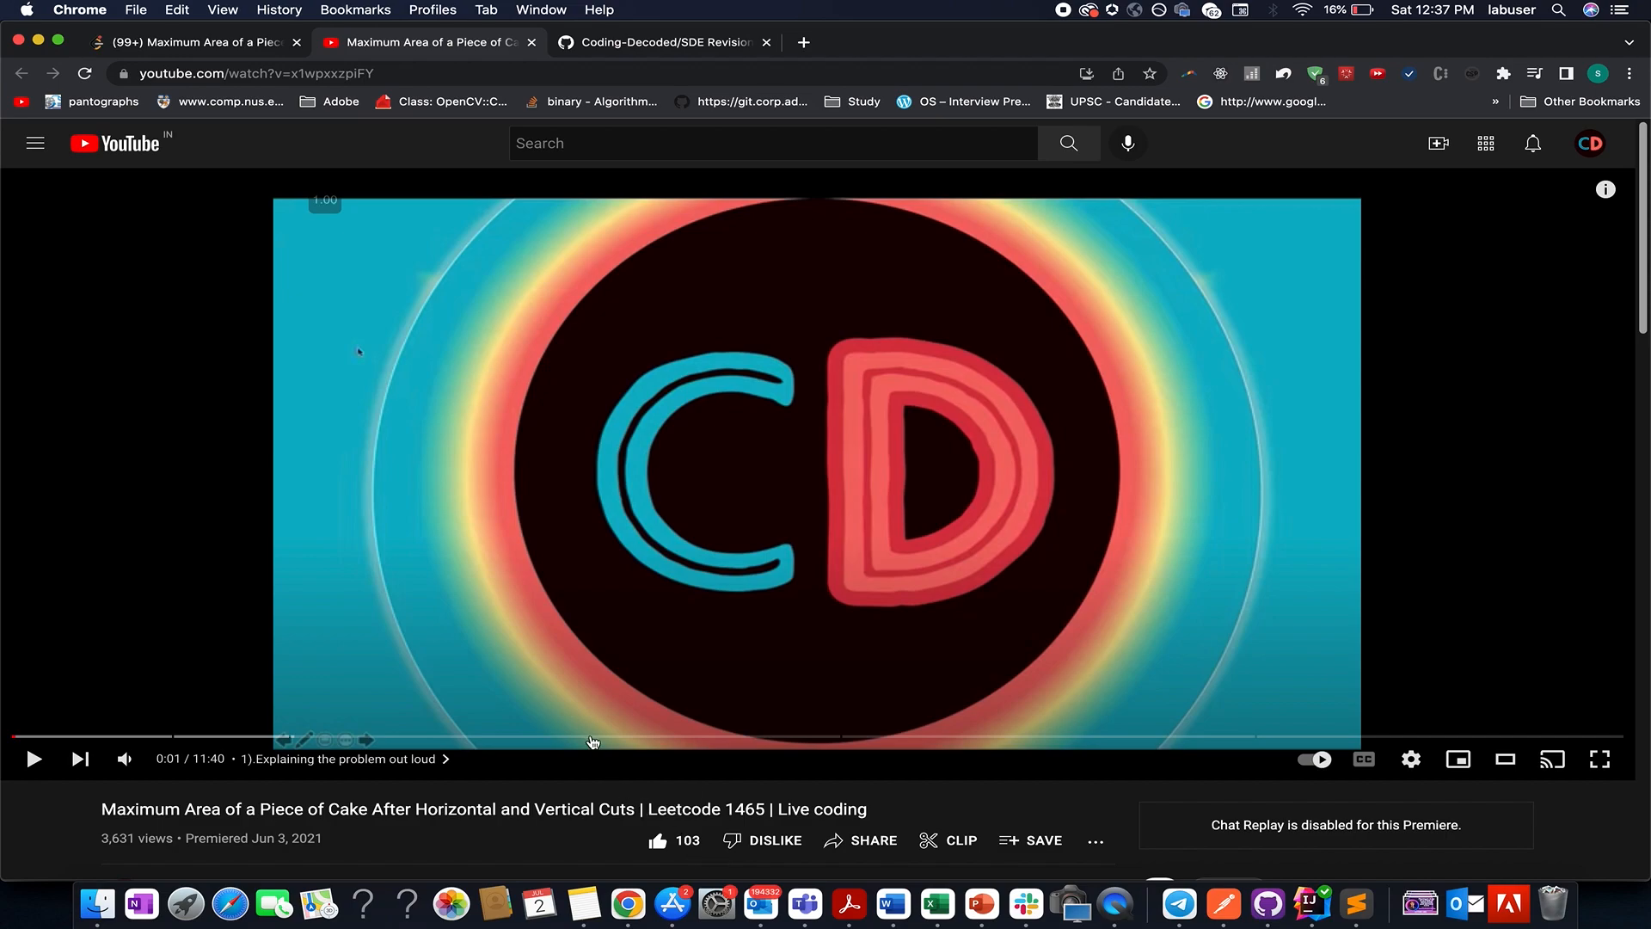
mouse_move(591, 738)
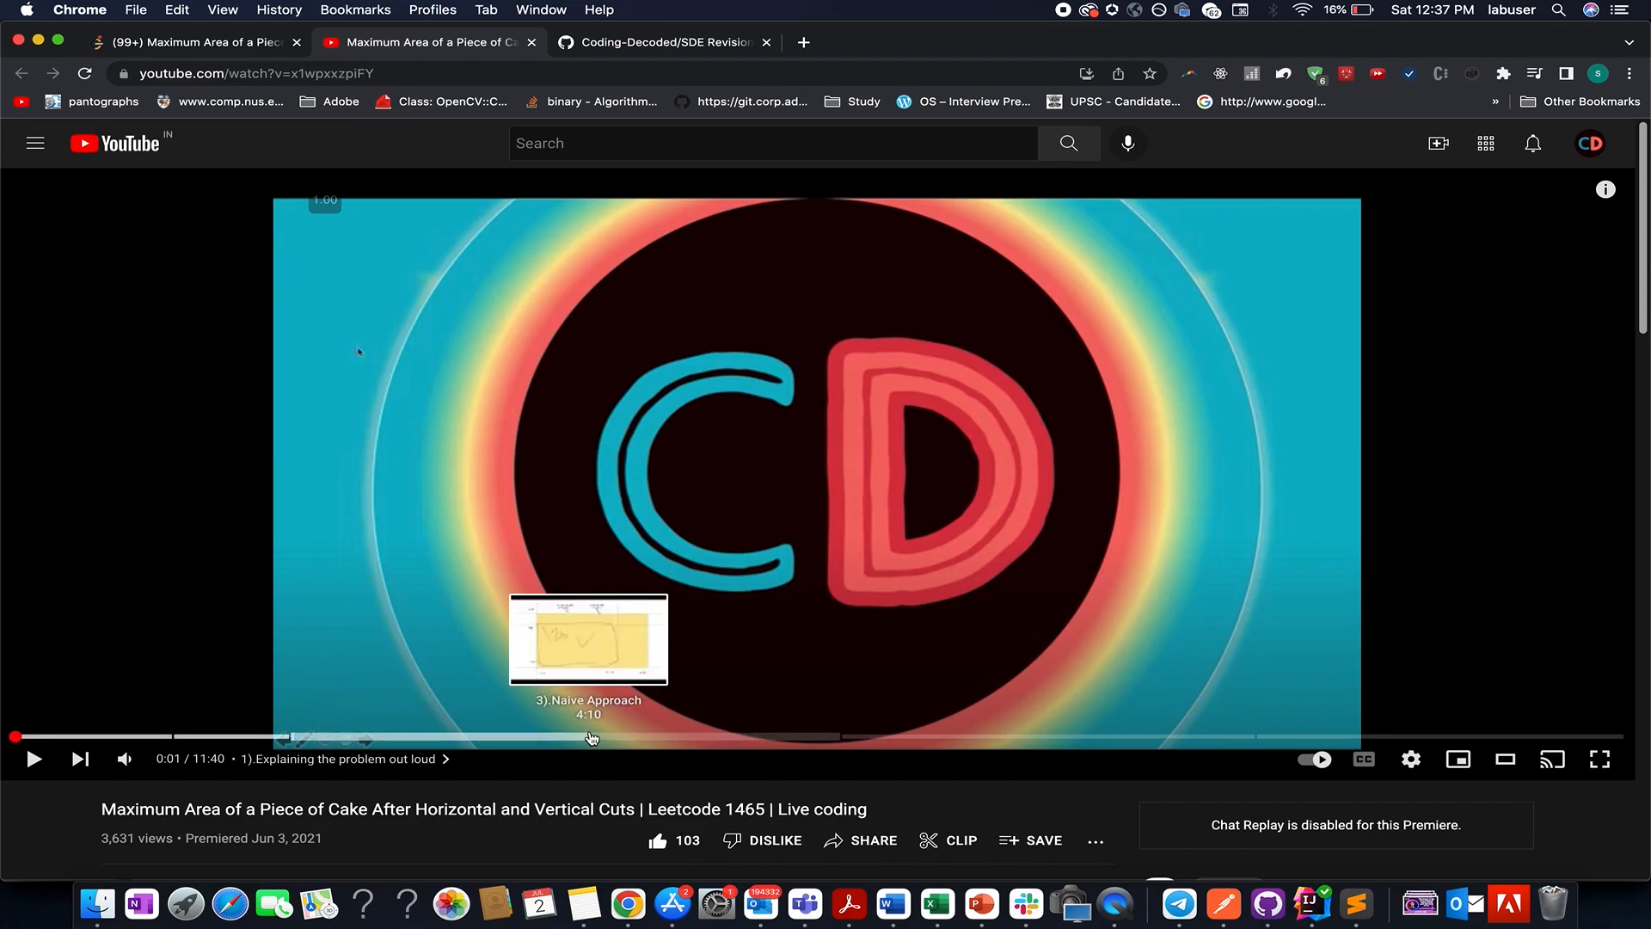
mouse_move(672, 730)
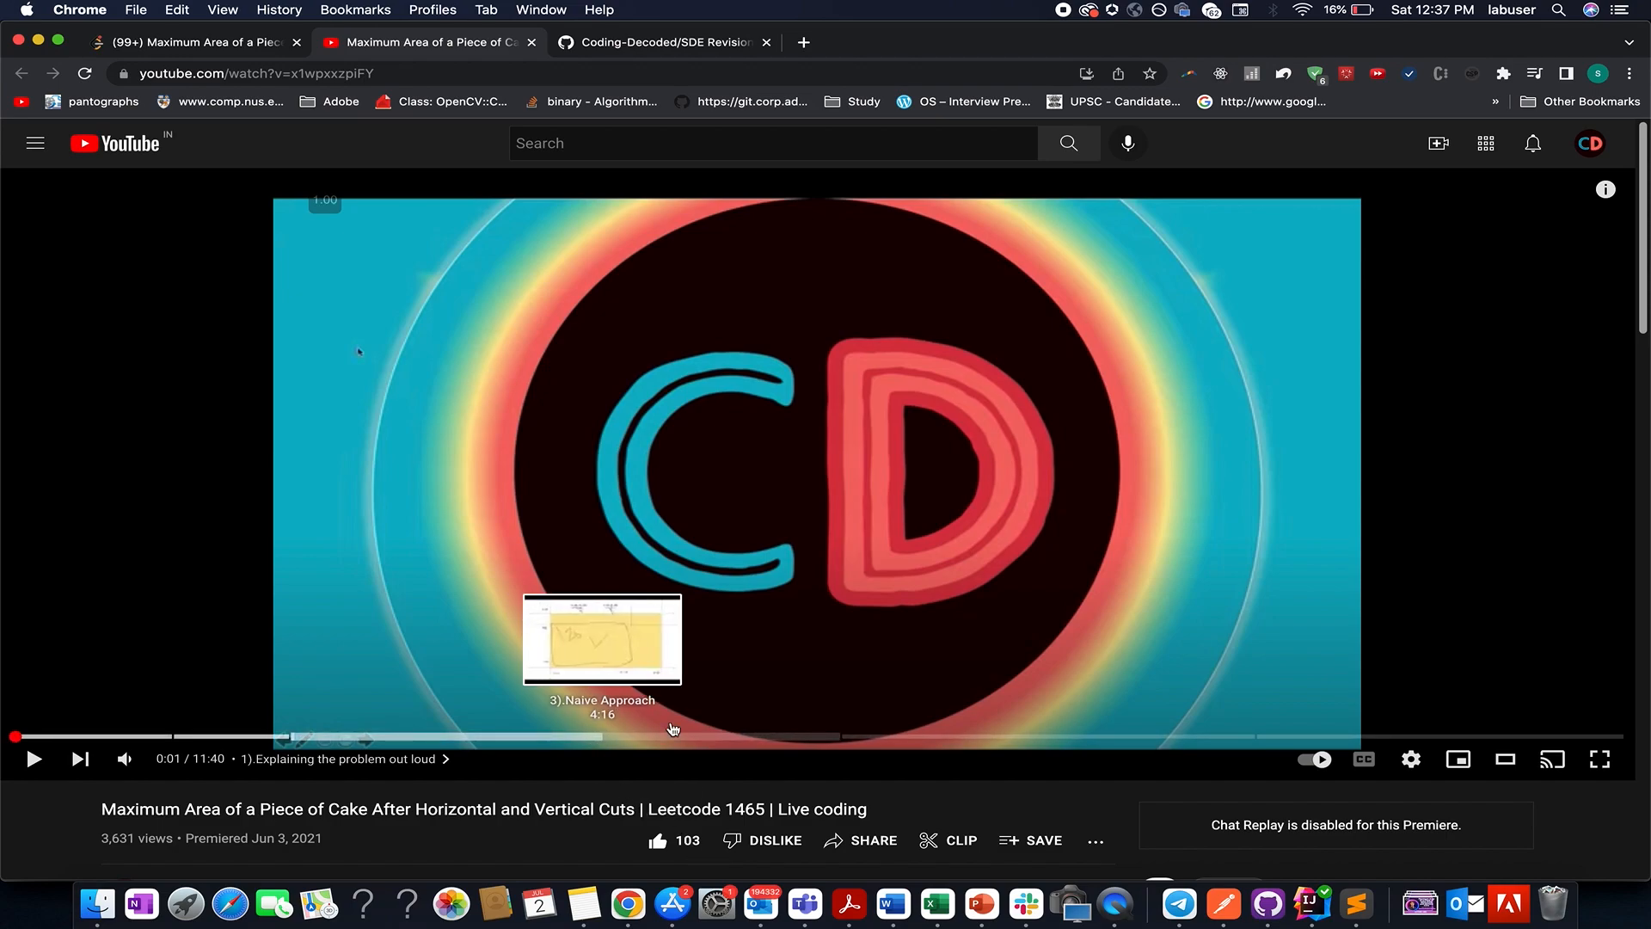
mouse_move(763, 731)
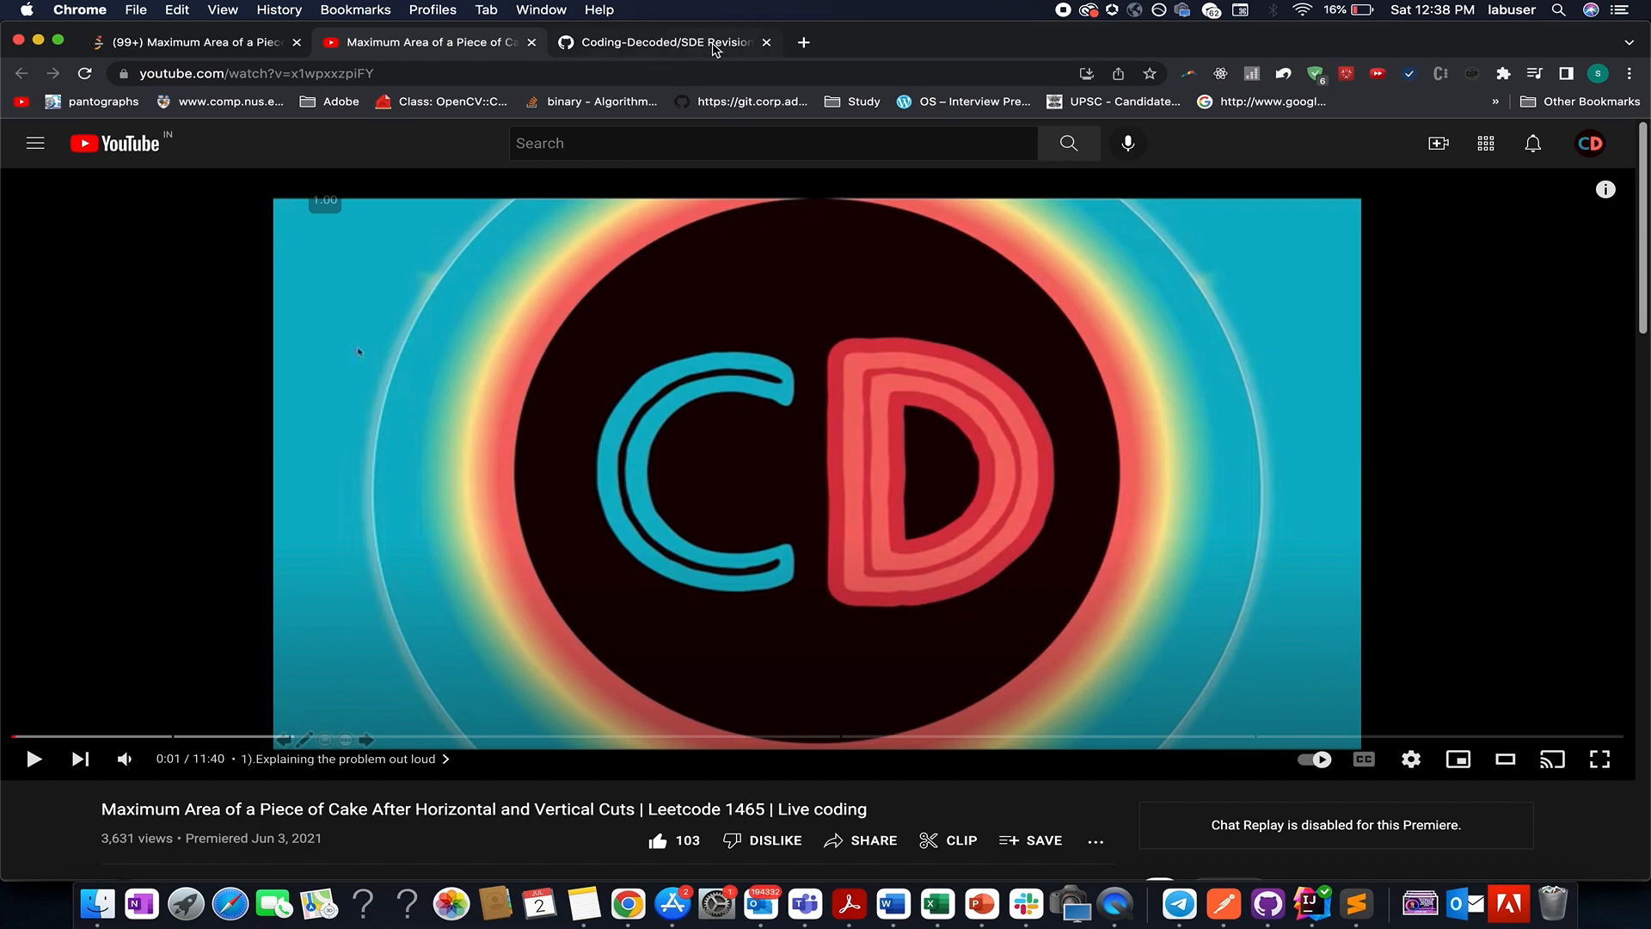
click(662, 42)
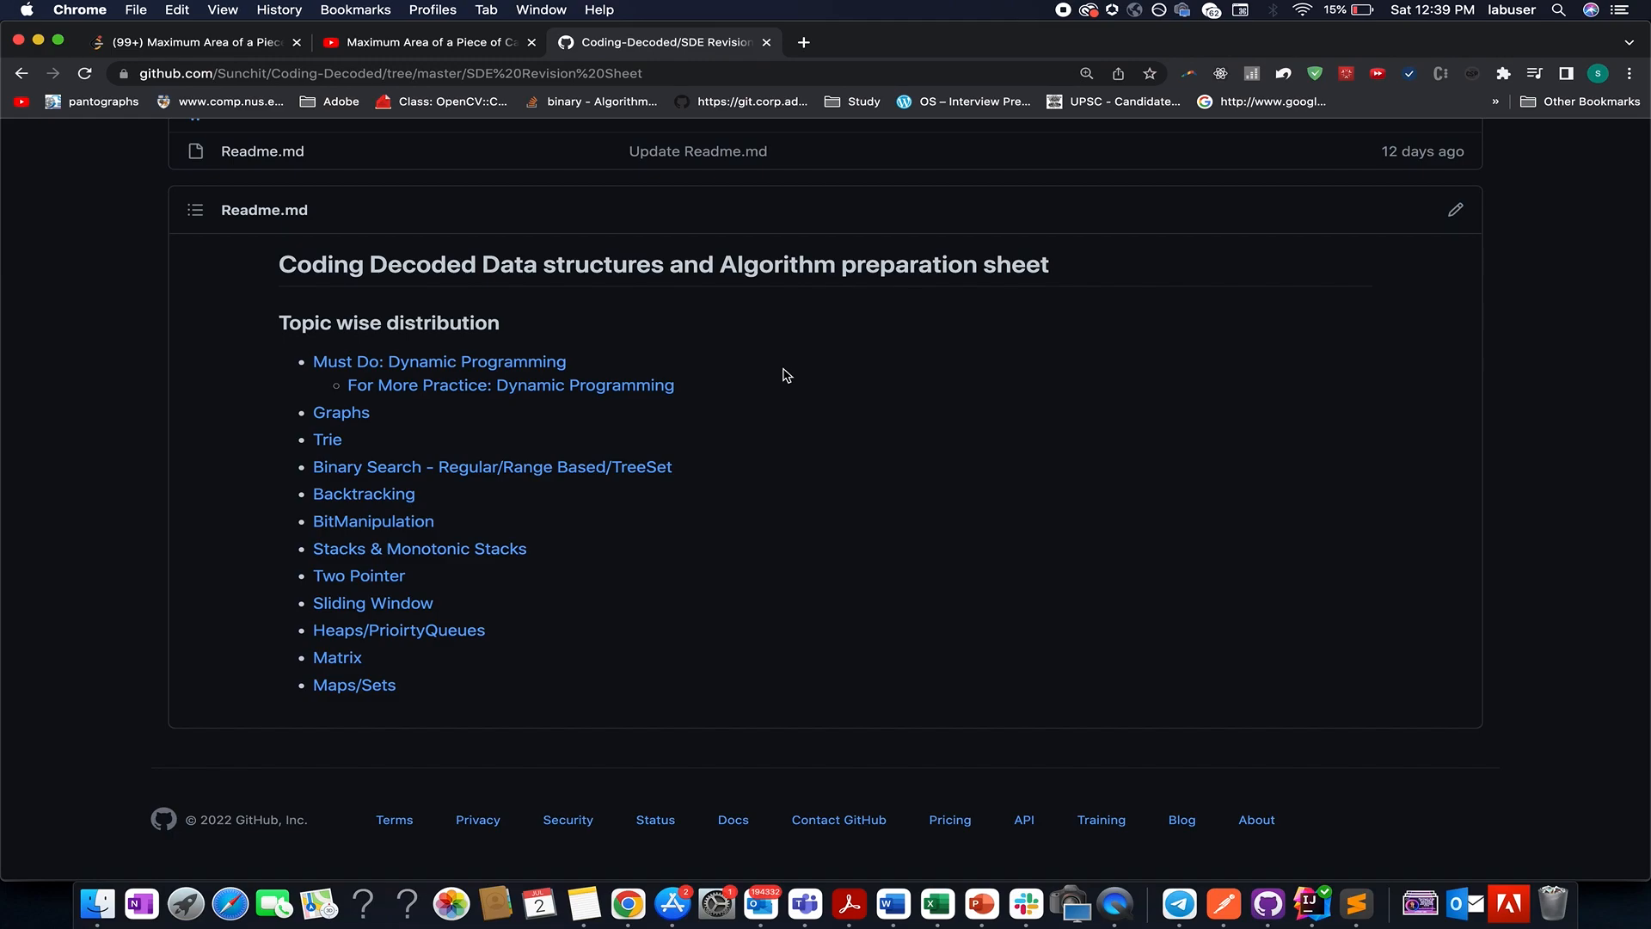
mouse_move(341, 412)
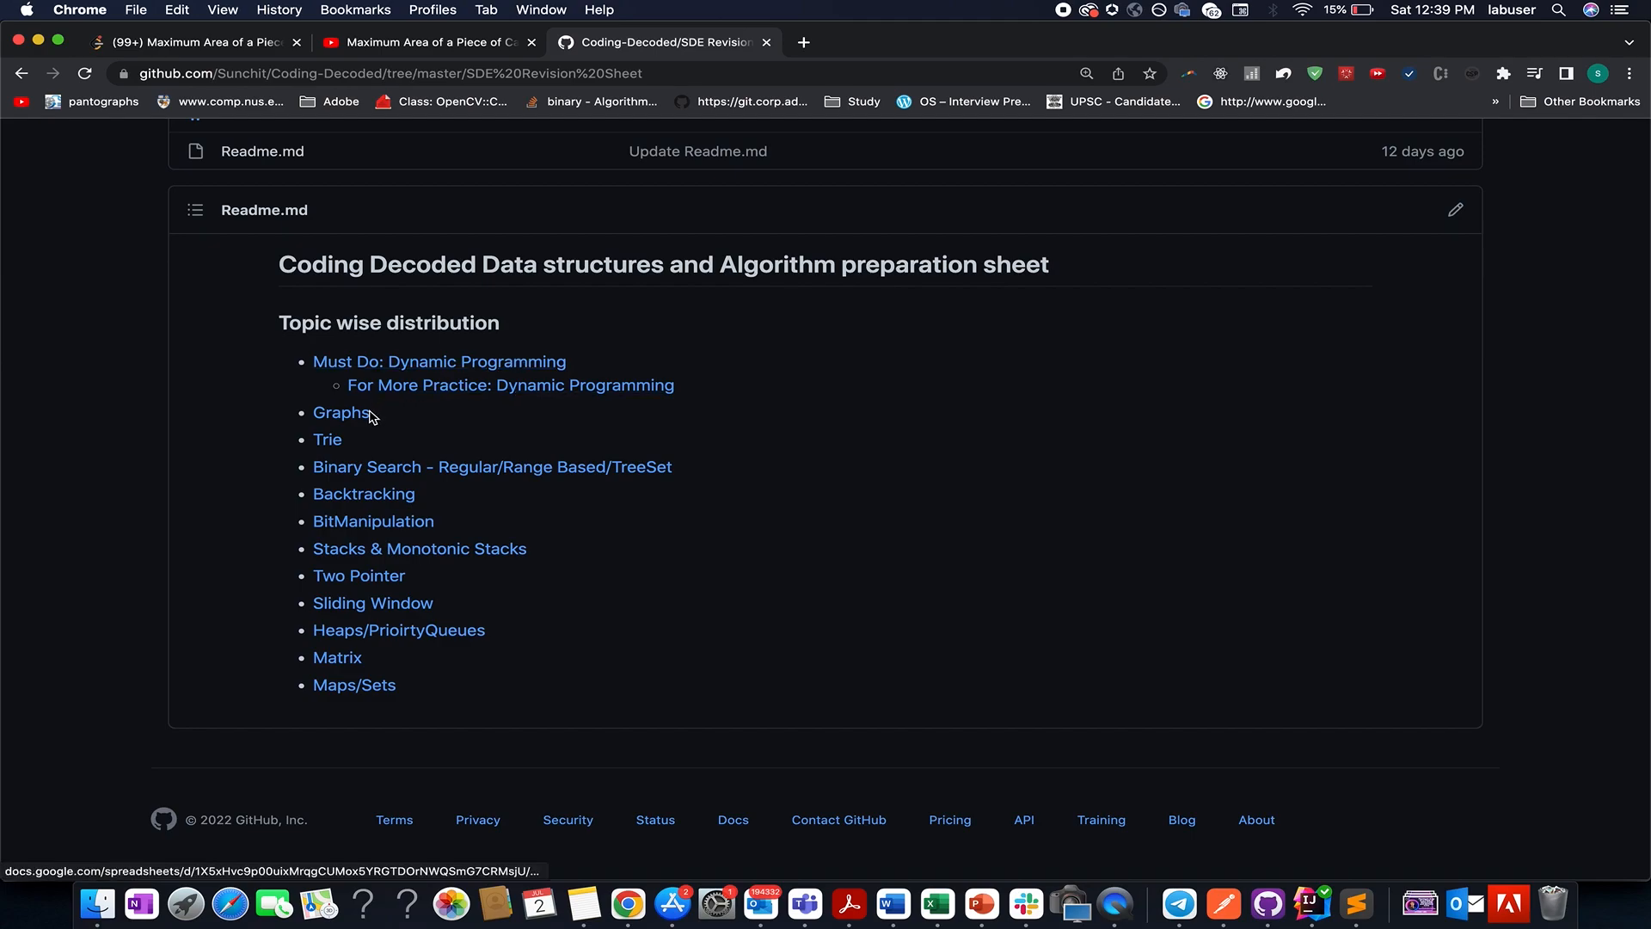
mouse_move(363, 493)
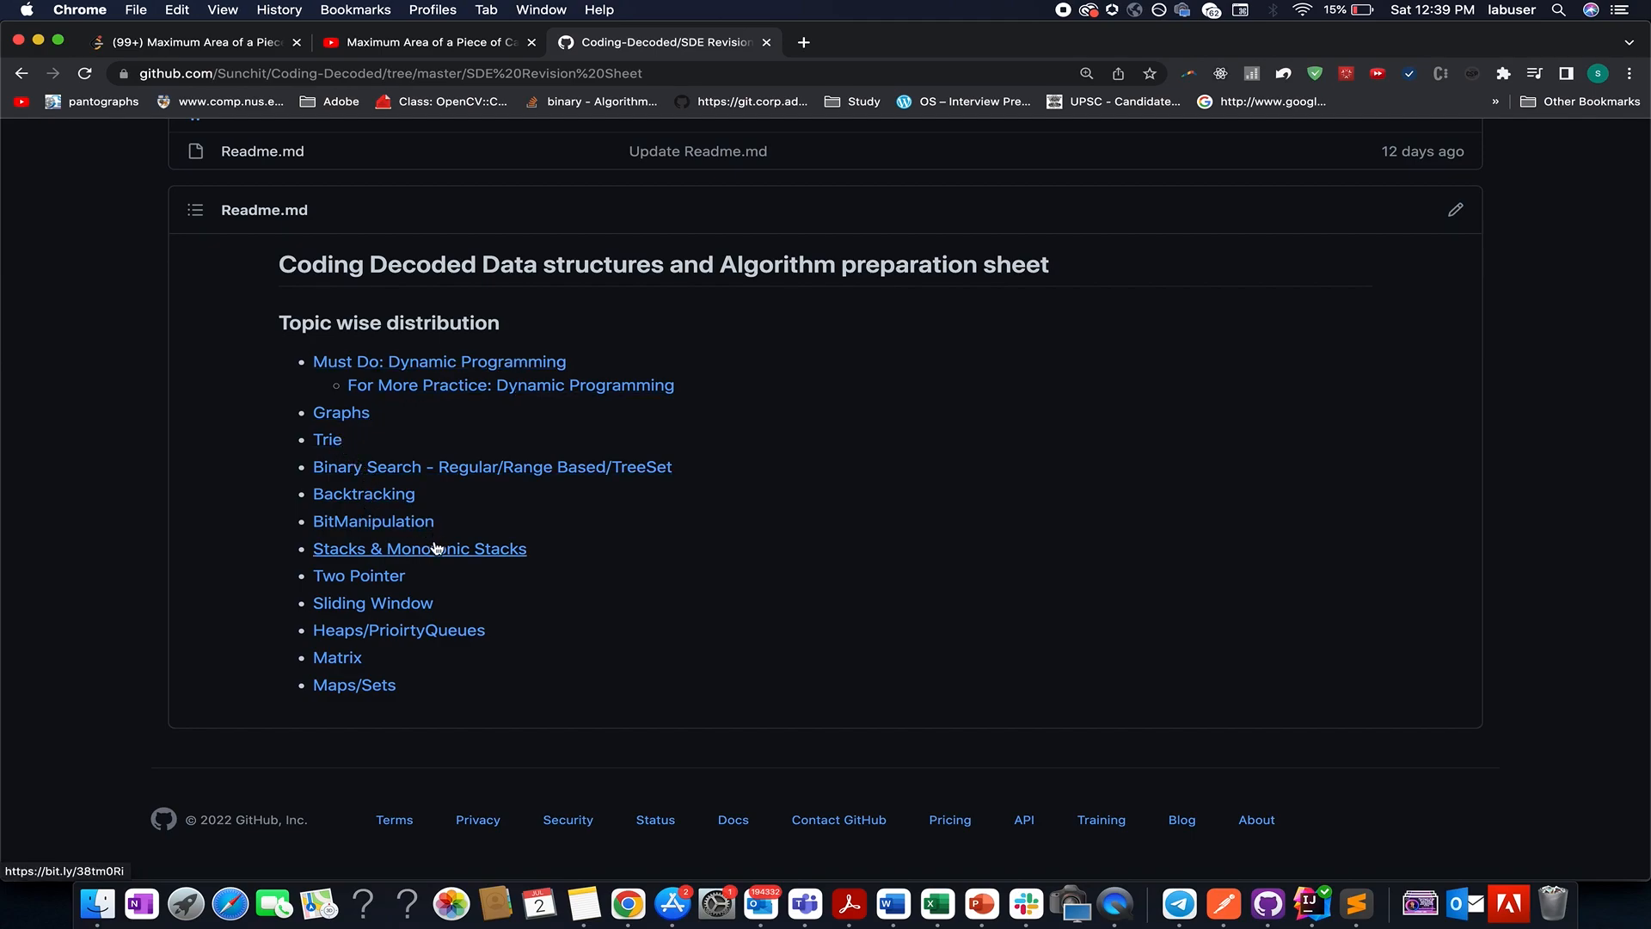
mouse_move(358, 670)
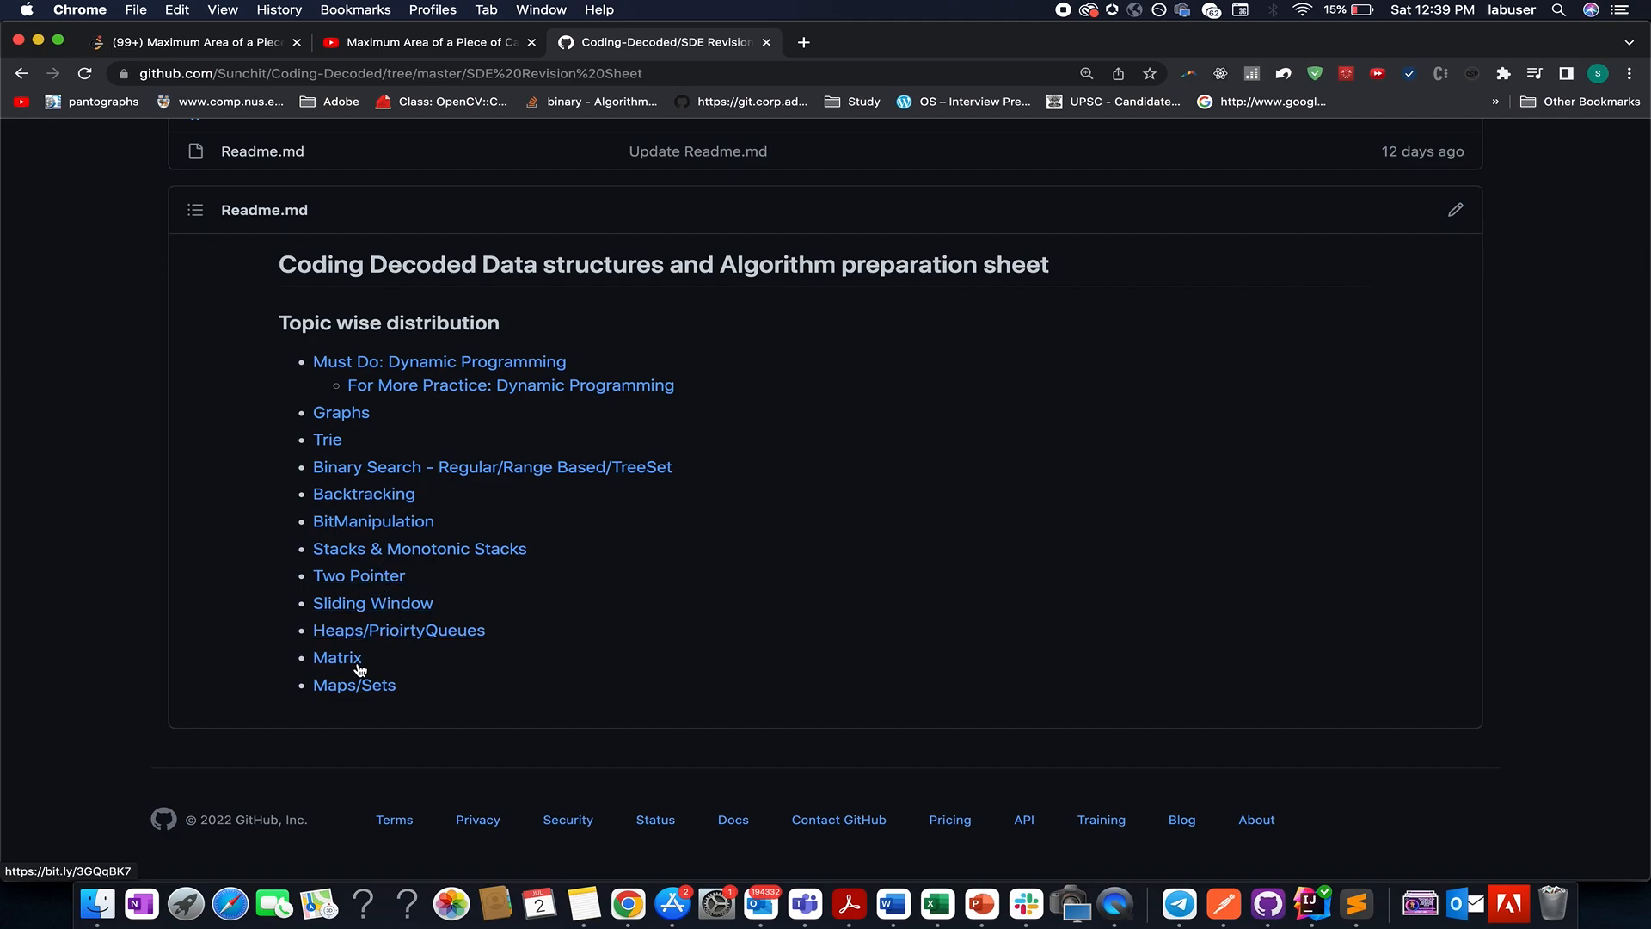
mouse_move(365, 582)
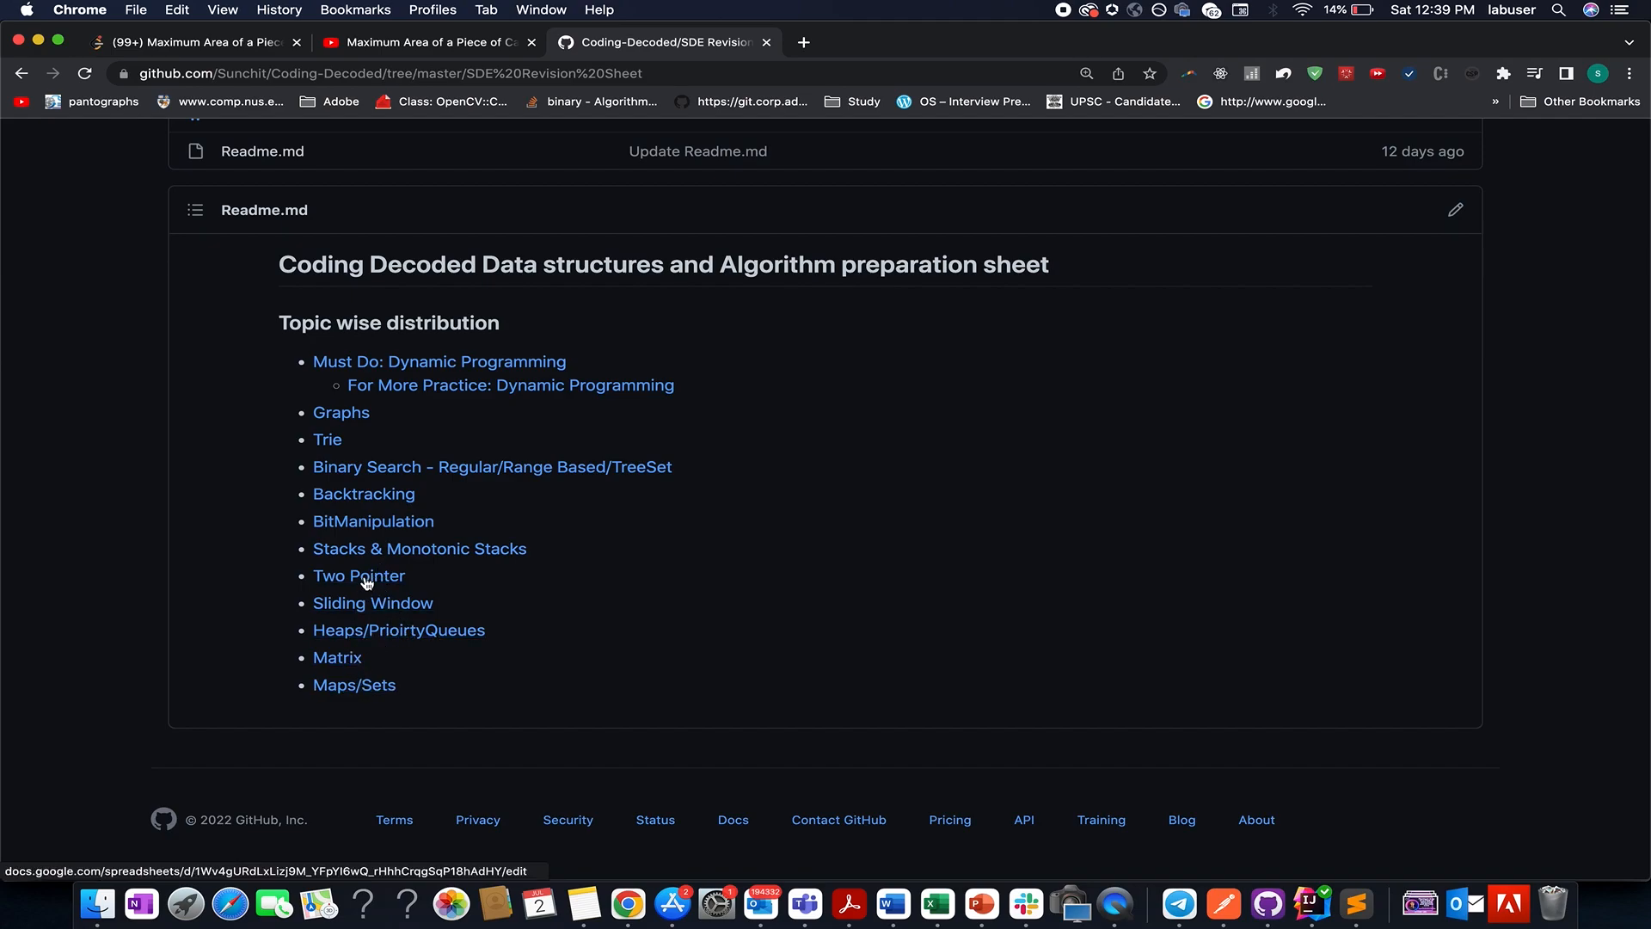
mouse_move(363, 494)
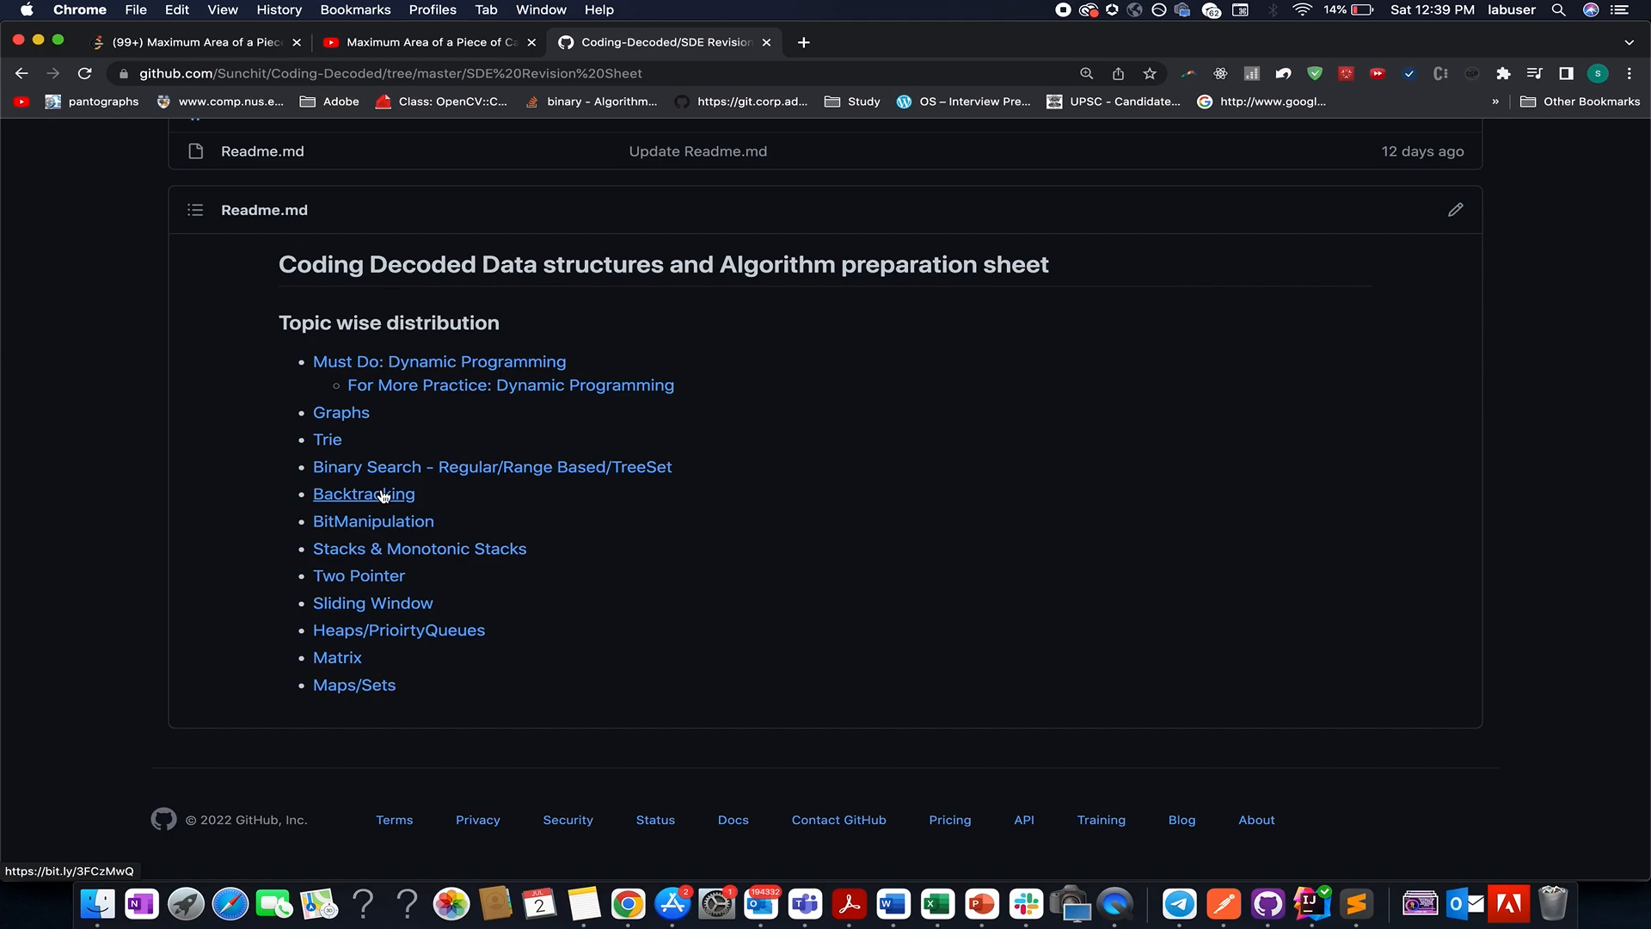
mouse_move(372, 520)
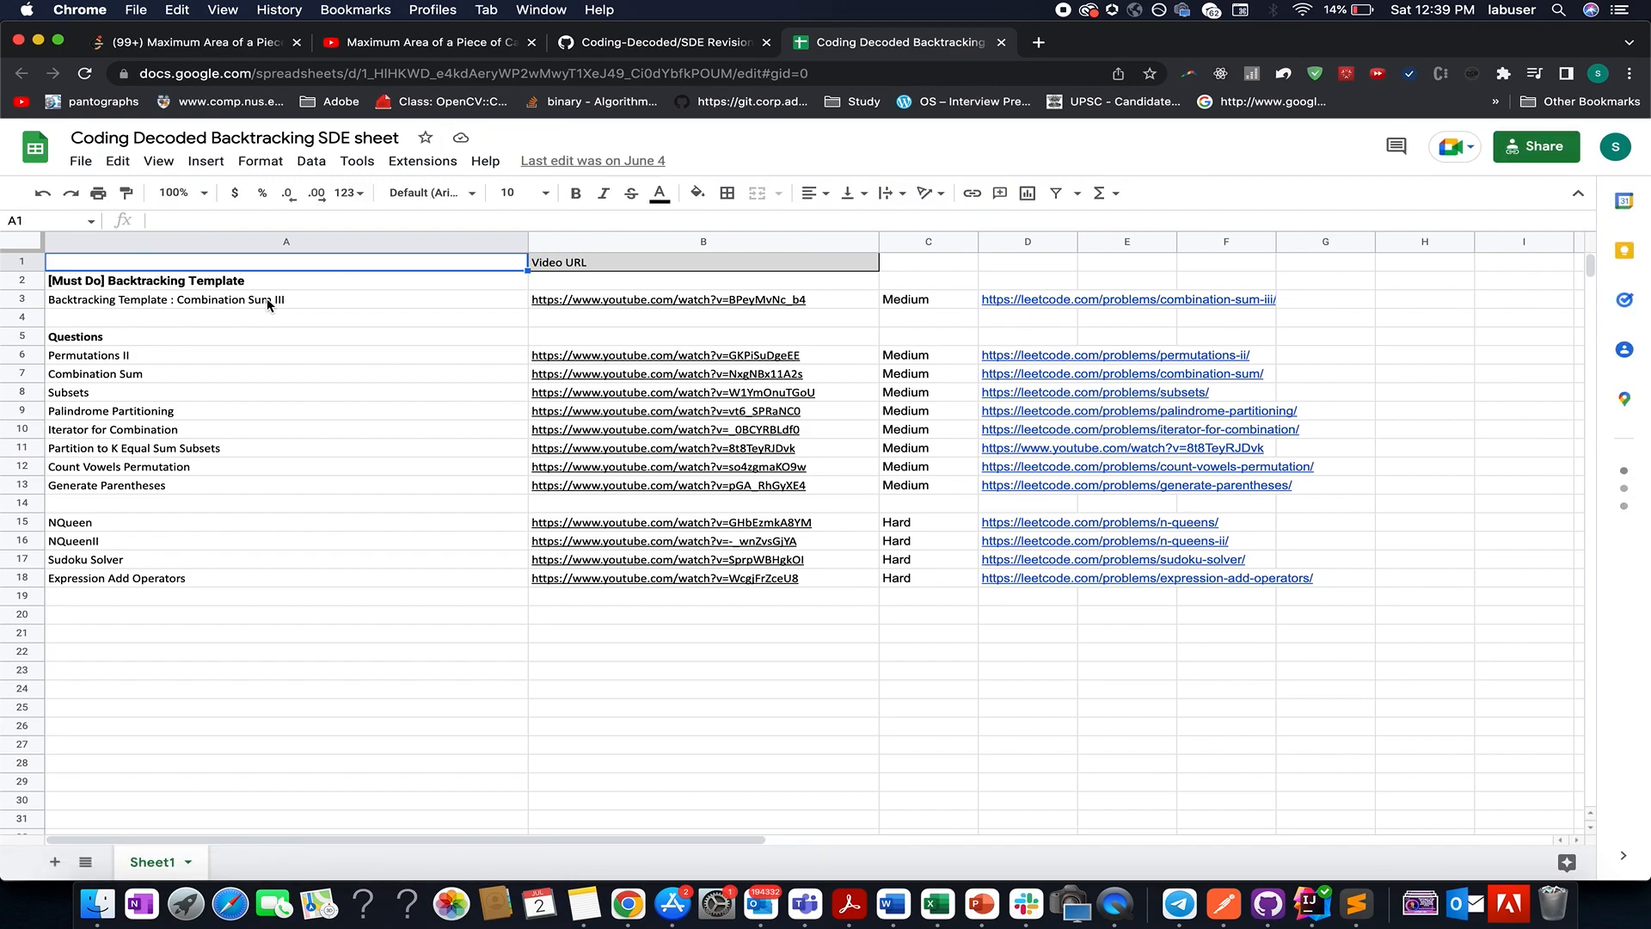
click(164, 300)
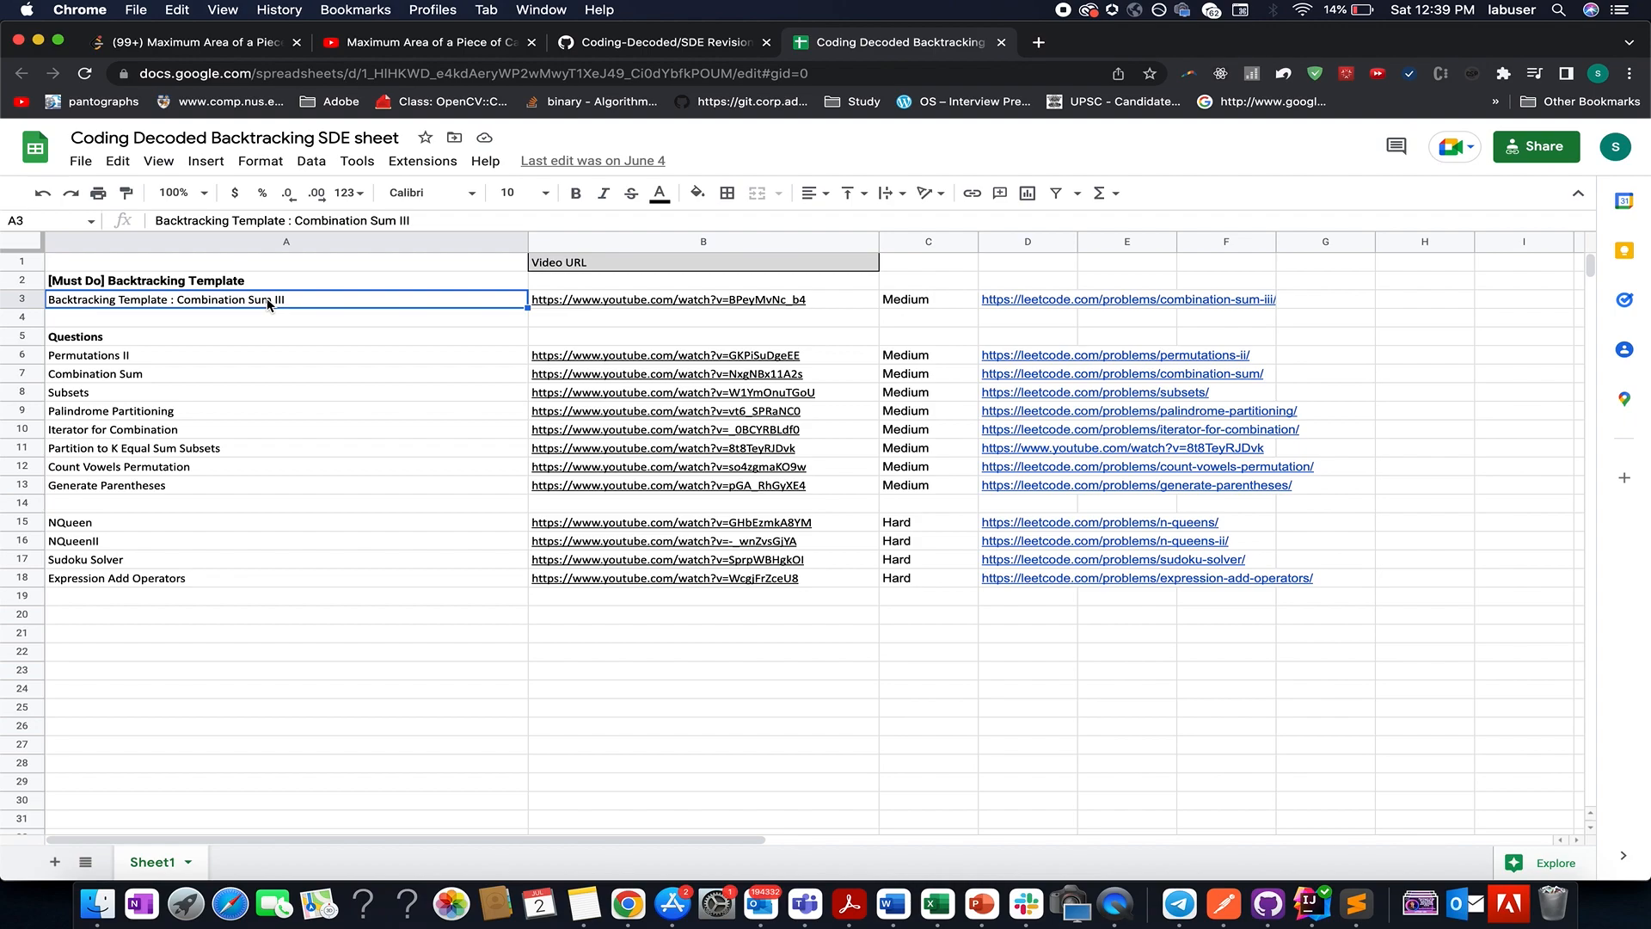
mouse_move(109, 358)
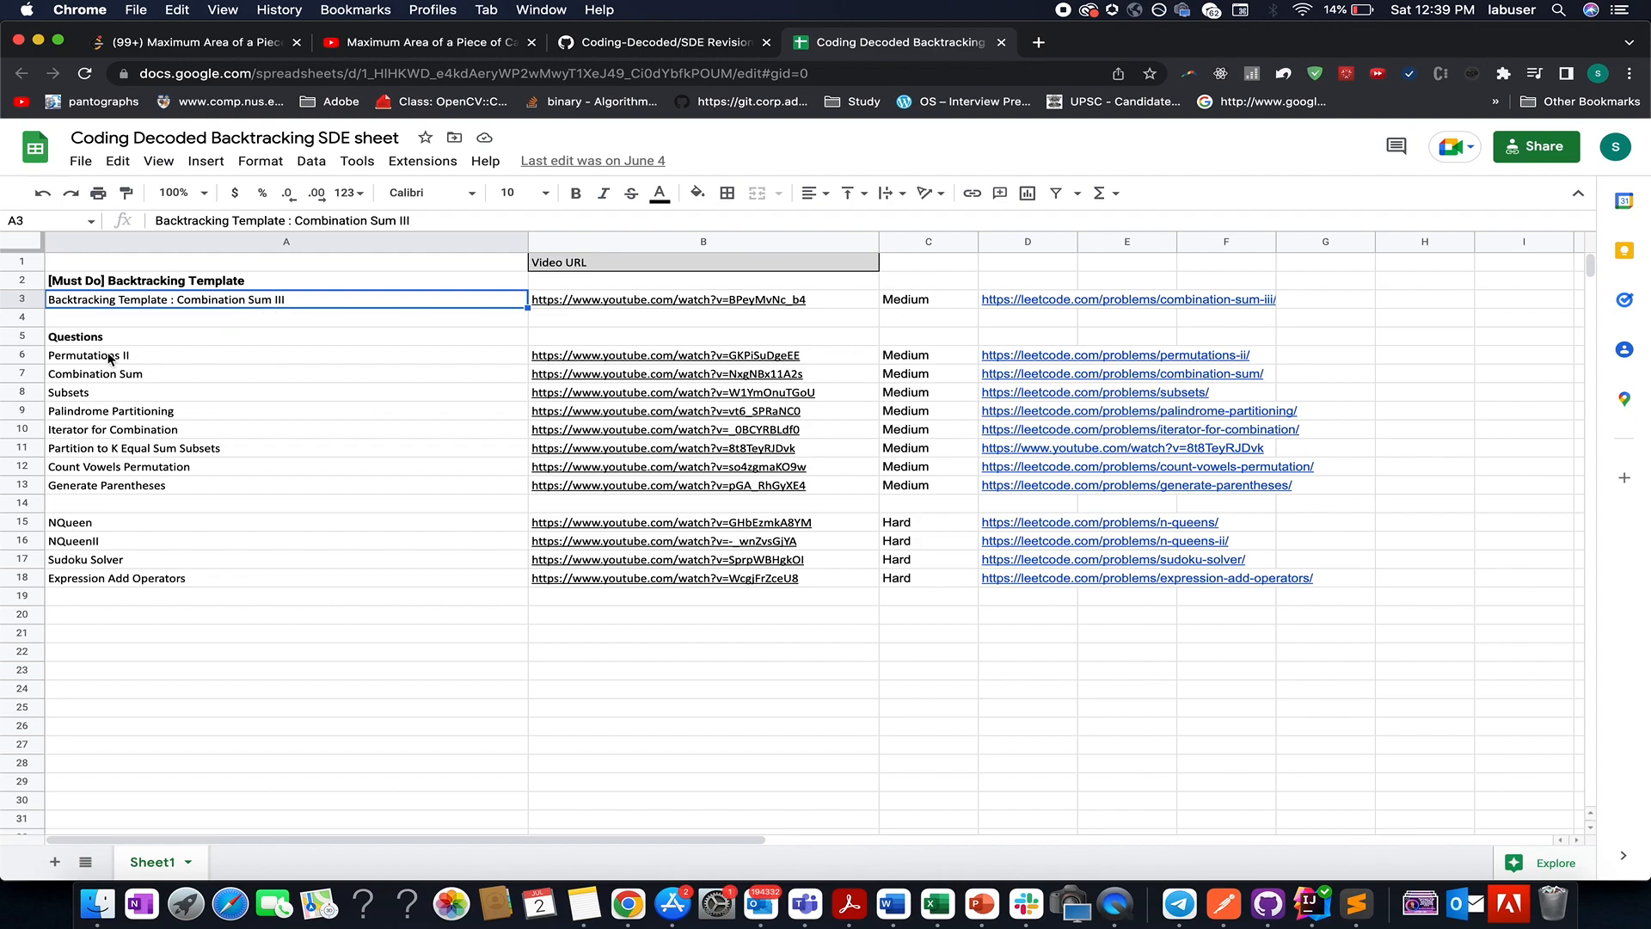
mouse_move(252, 343)
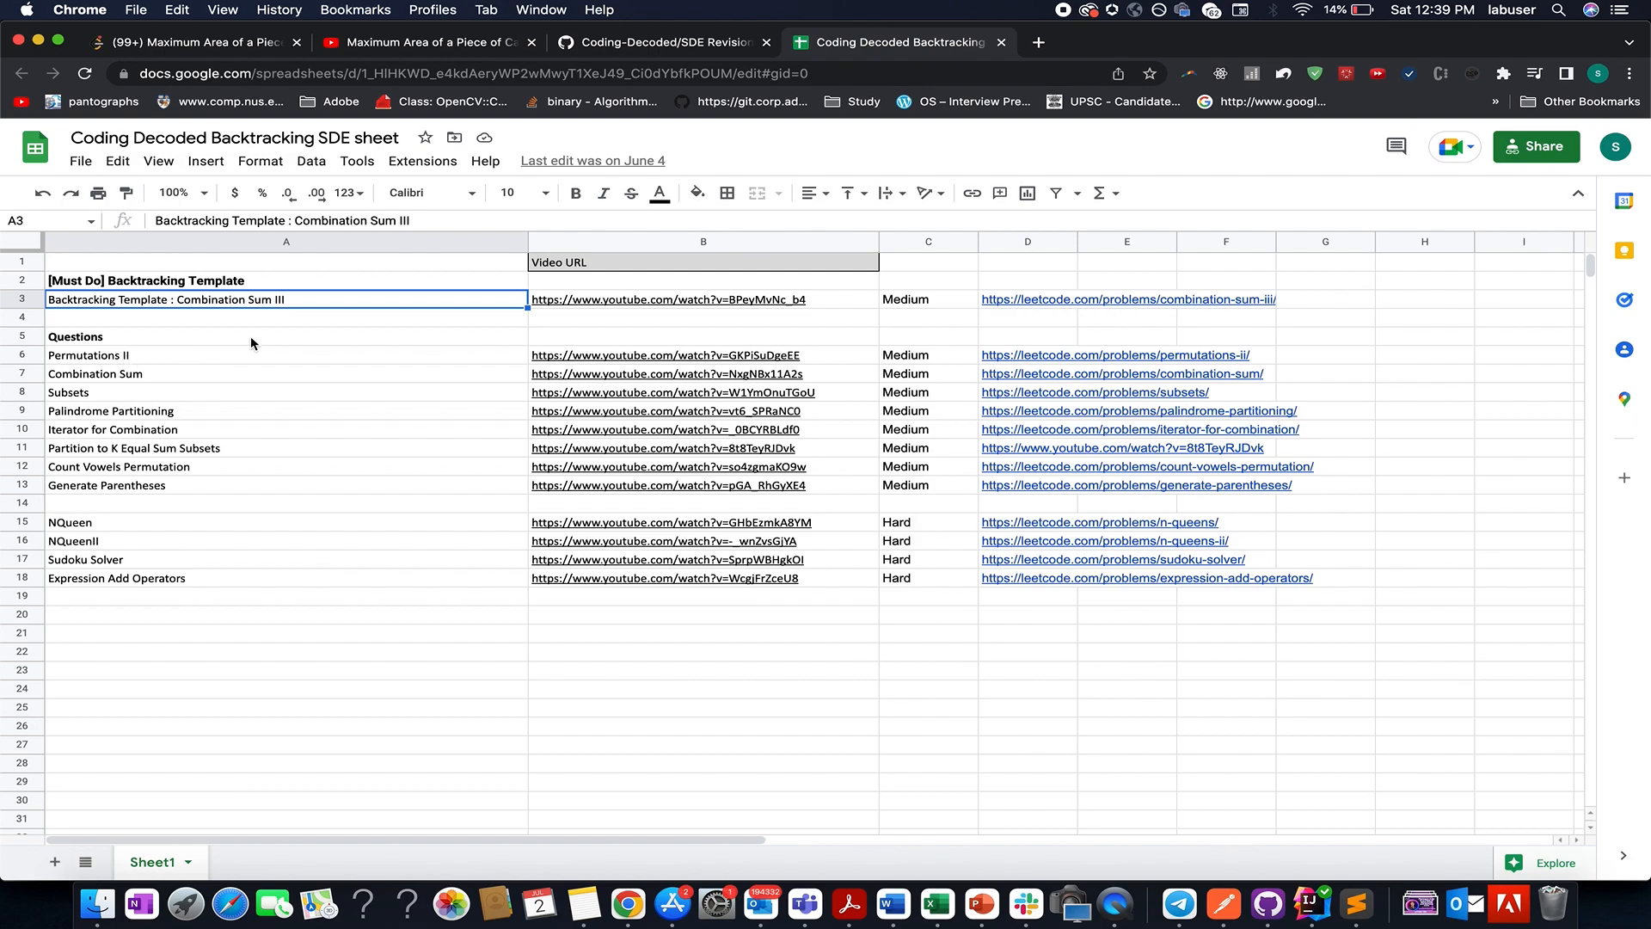
mouse_move(244, 460)
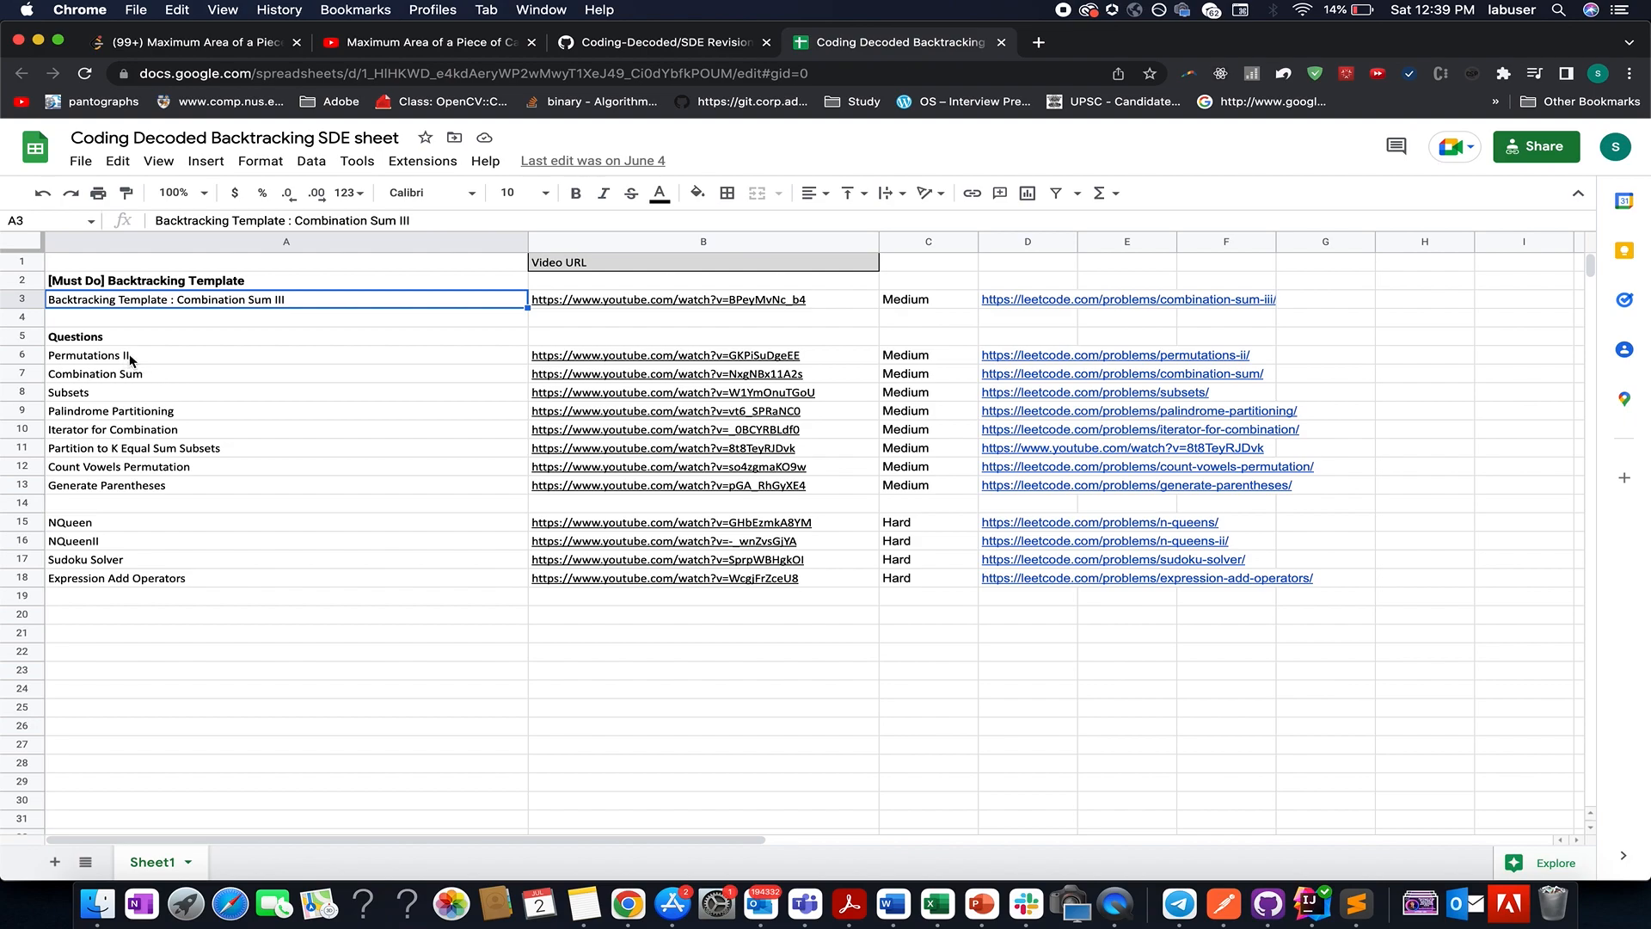
mouse_move(216, 357)
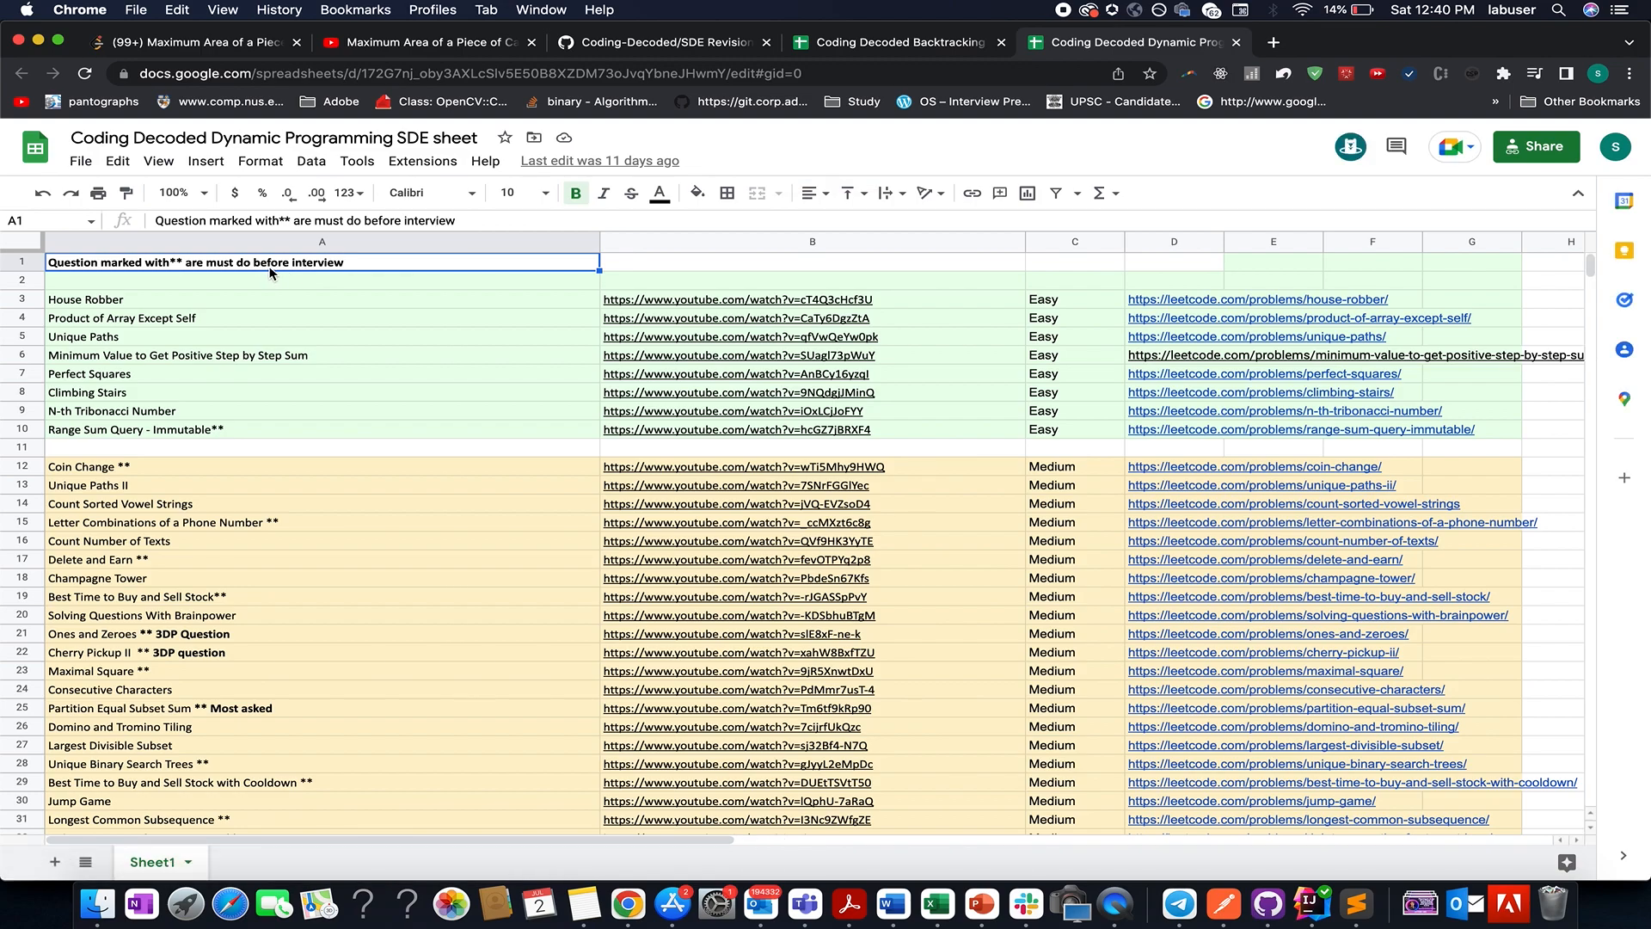
mouse_move(238, 432)
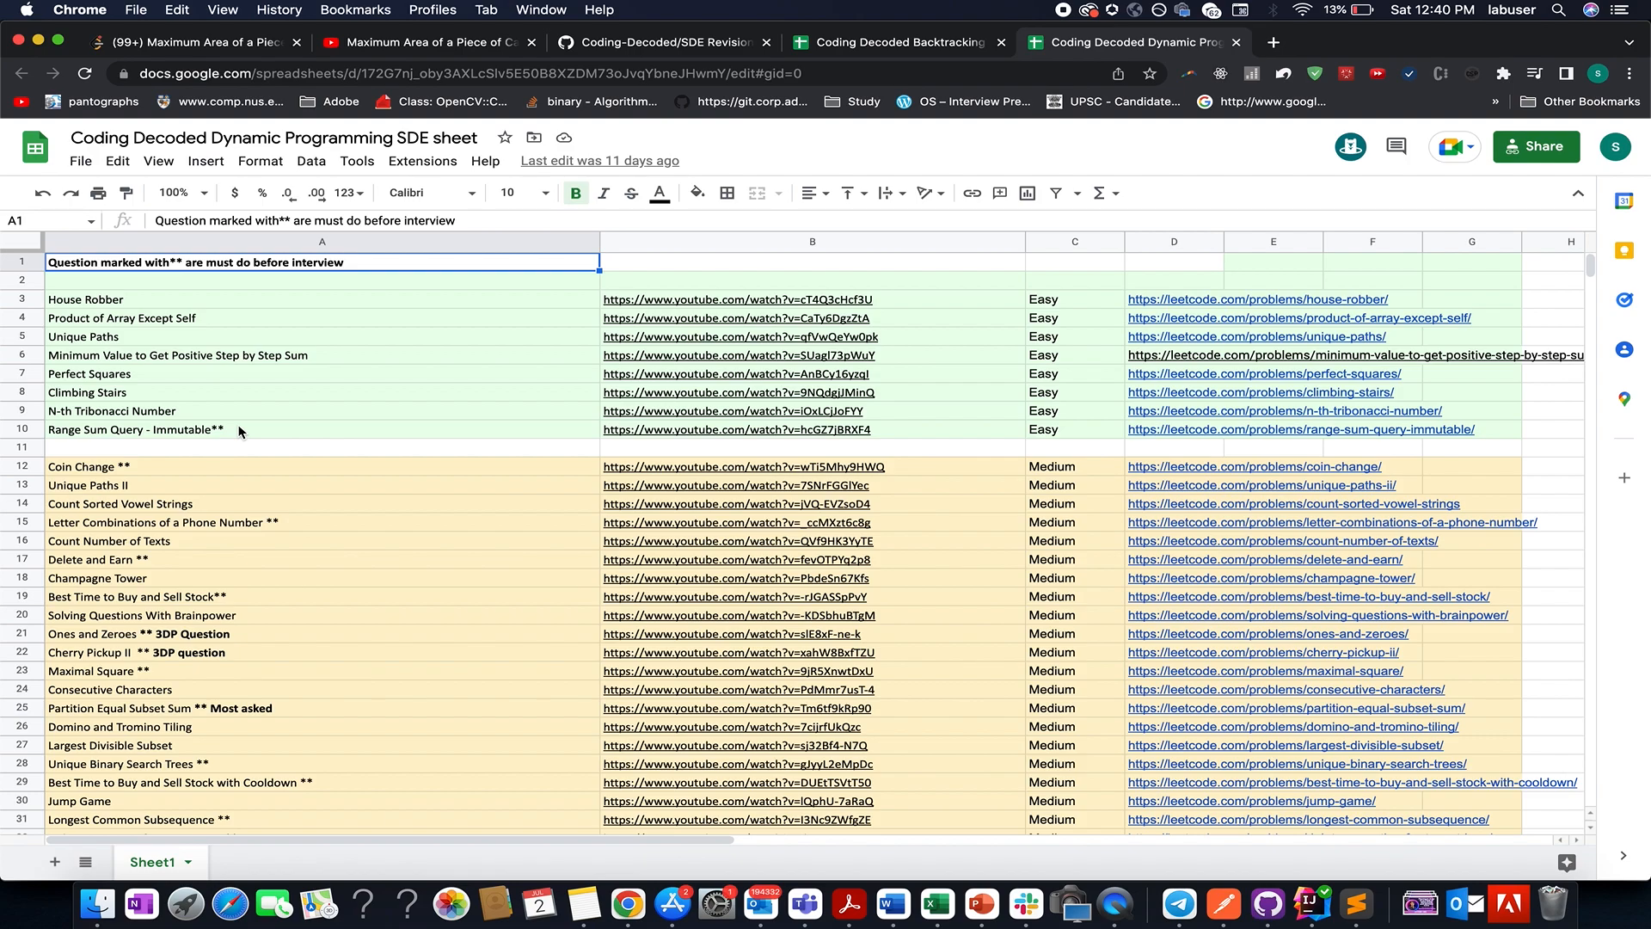
mouse_move(338, 284)
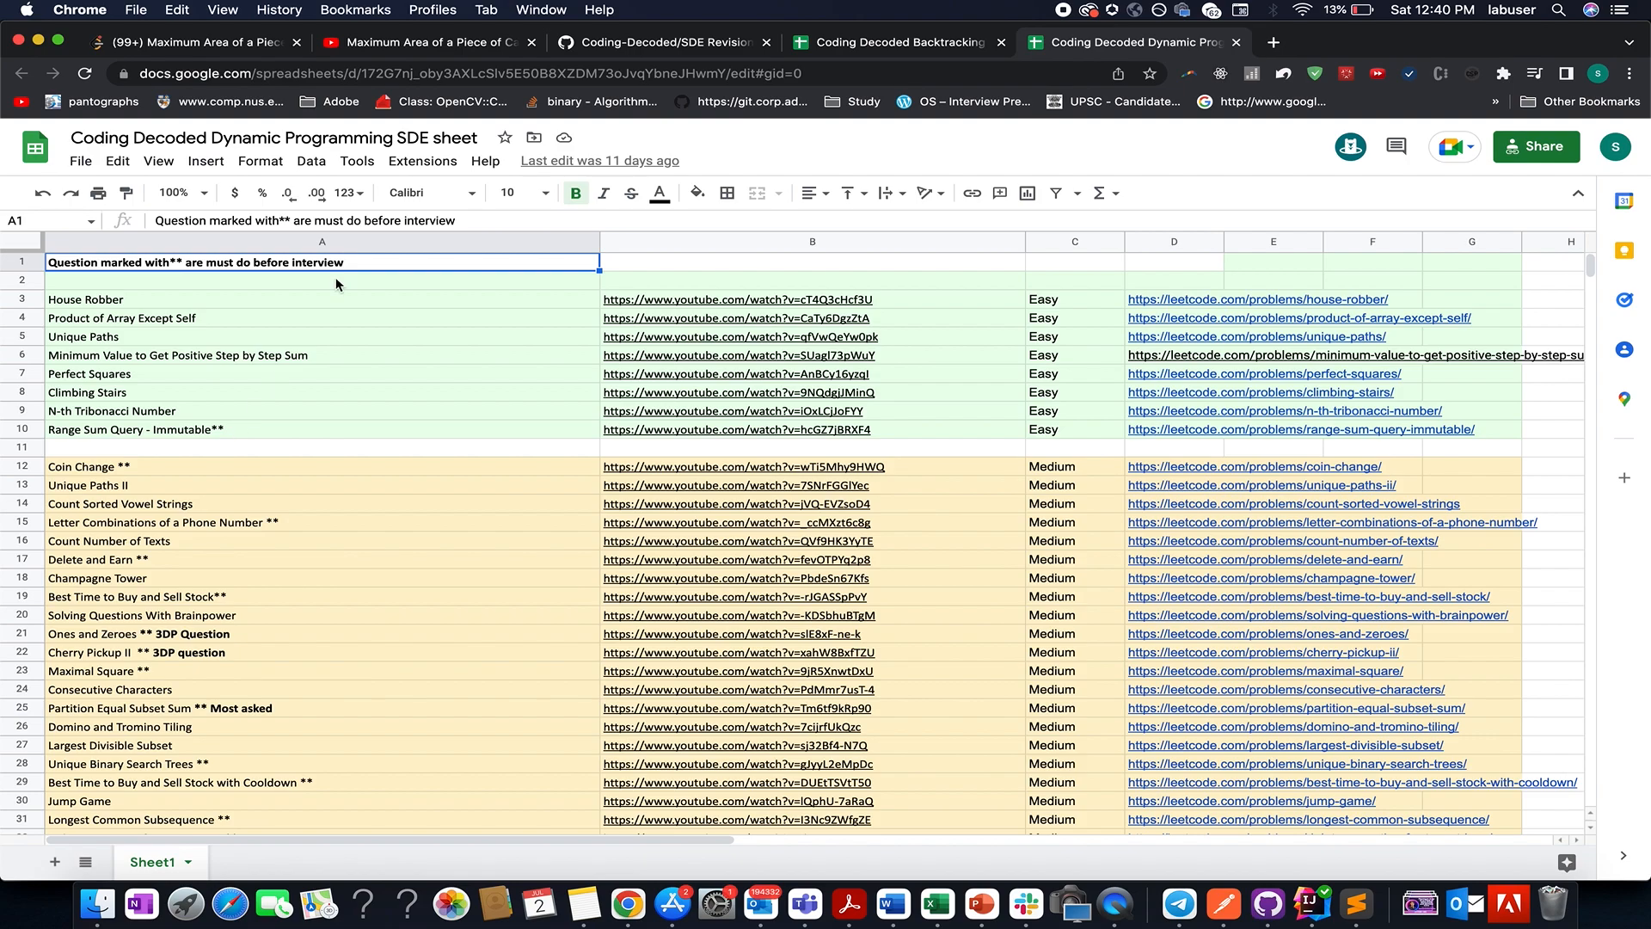
Step: Return to the GitHub Coding-Decoded README after viewing the Dynamic Programming sheet
click(663, 43)
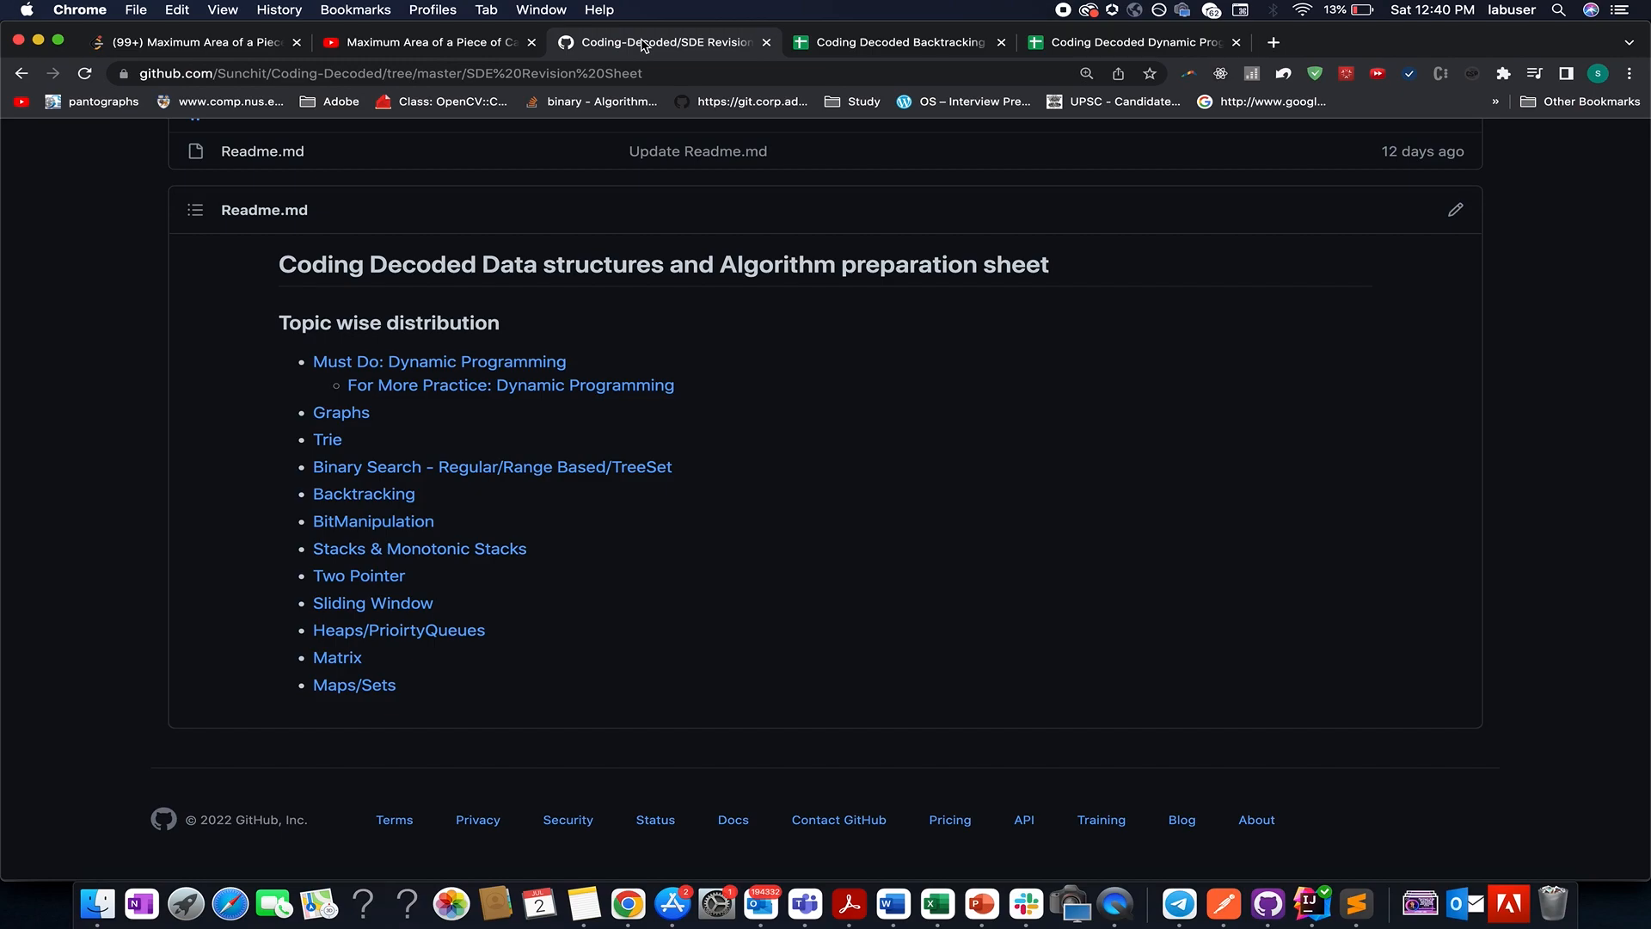